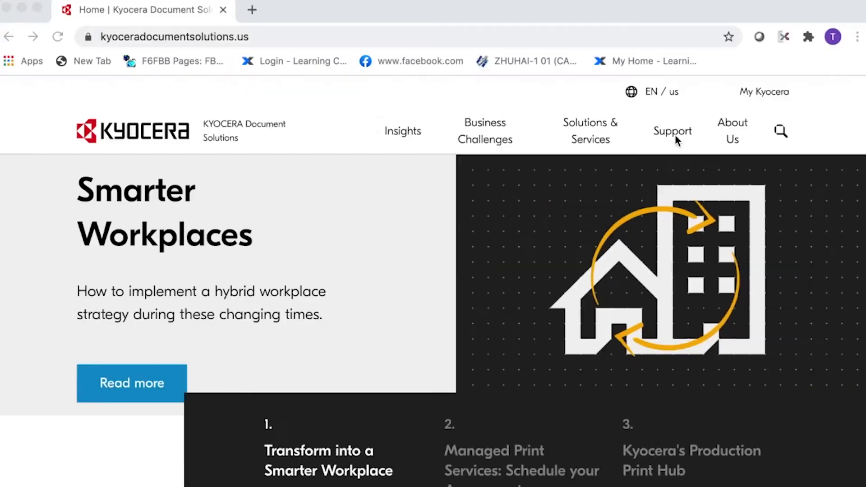
# Go to the Download Center from the Support section of the Kyocera site.
pyautogui.click(671, 131)
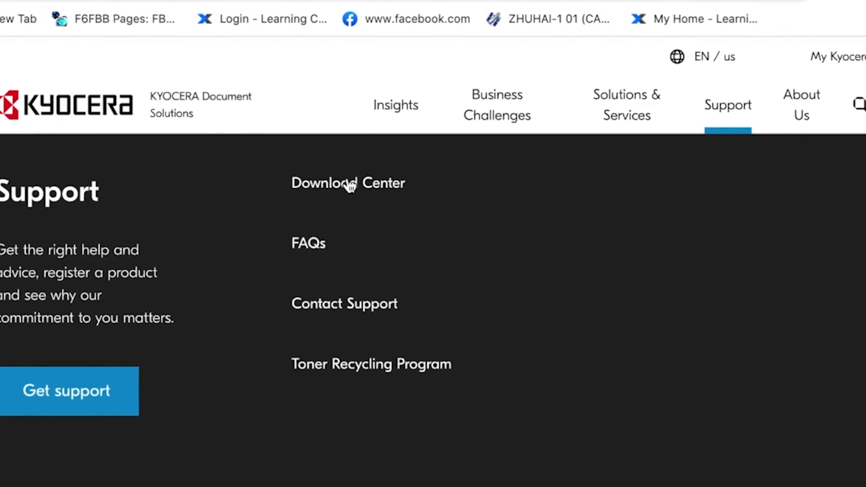
pyautogui.click(348, 184)
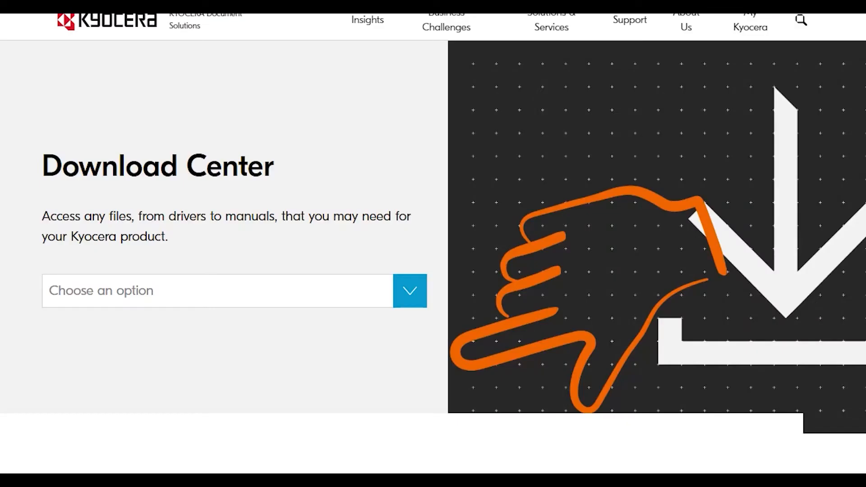
# Choose ECOSYS M5526cdw as the product to list its Windows 10 drivers.
pyautogui.click(216, 291)
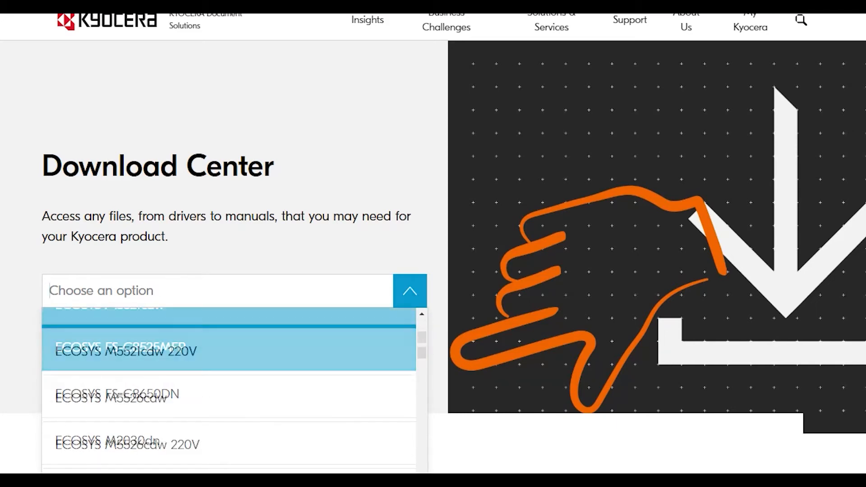
pyautogui.click(128, 350)
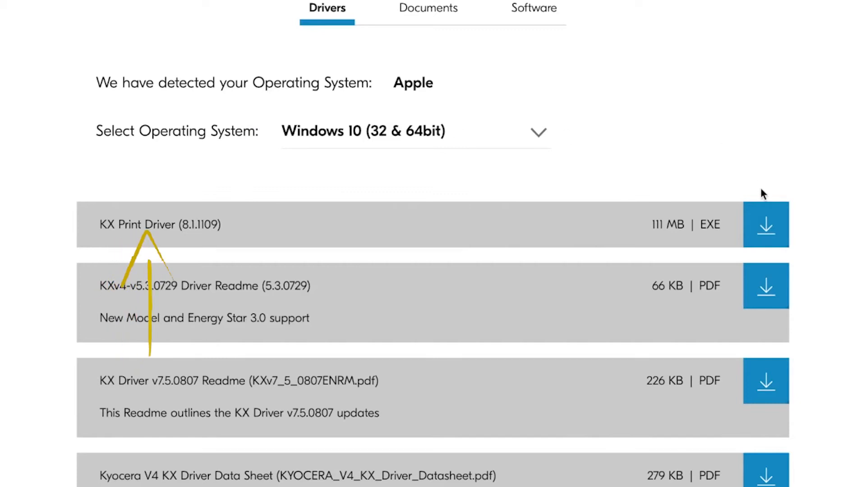
# Download the KX Print Driver (8.1.1109), saving KX811109.exe.
pyautogui.click(766, 224)
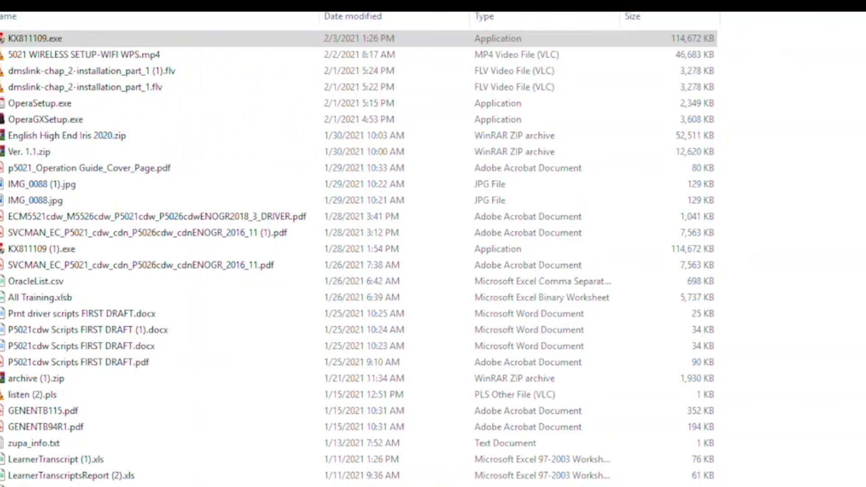
# Run the downloaded KX811109.exe installer from the Downloads folder.
pyautogui.doubleClick(36, 38)
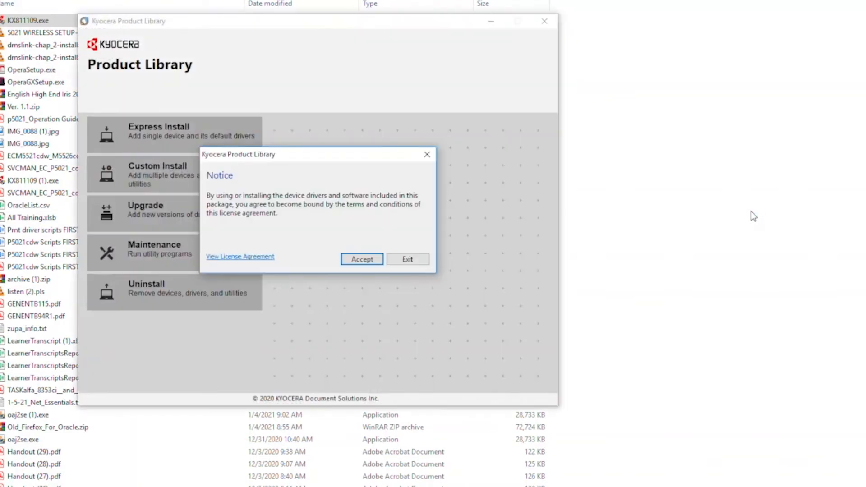
# Accept the license notice and dismiss the Resource and Energy Saving notice.
pyautogui.click(361, 259)
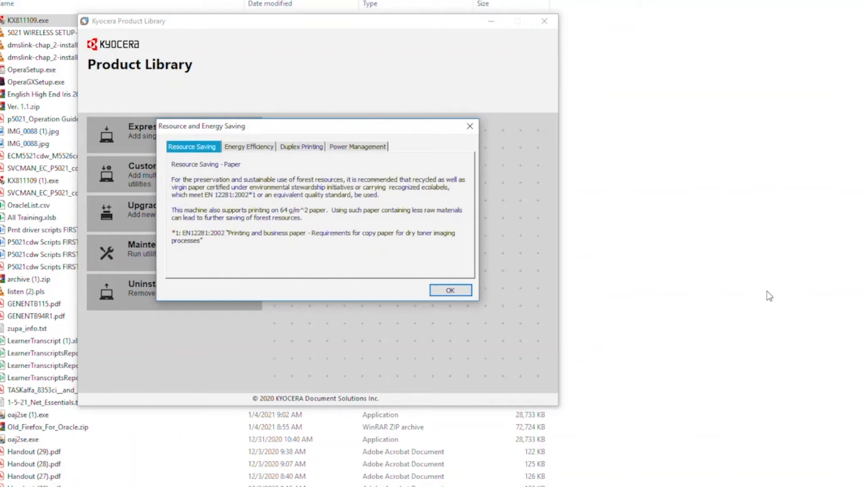
pyautogui.moveTo(528, 296)
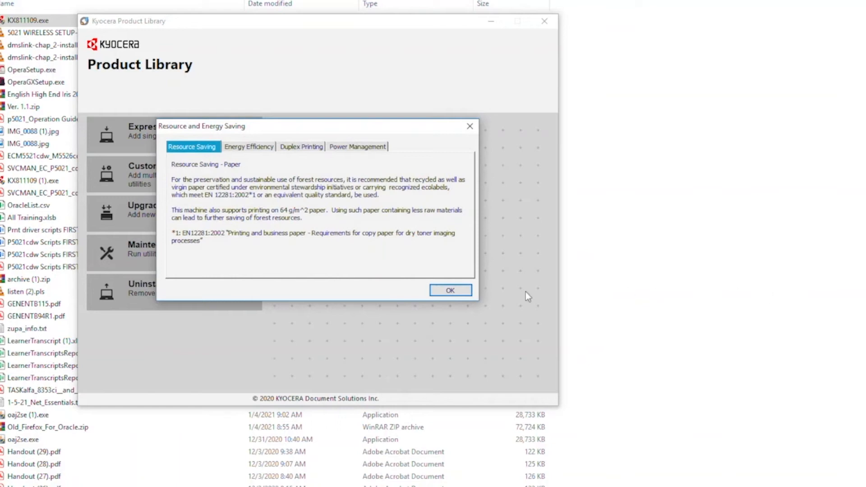
pyautogui.click(450, 289)
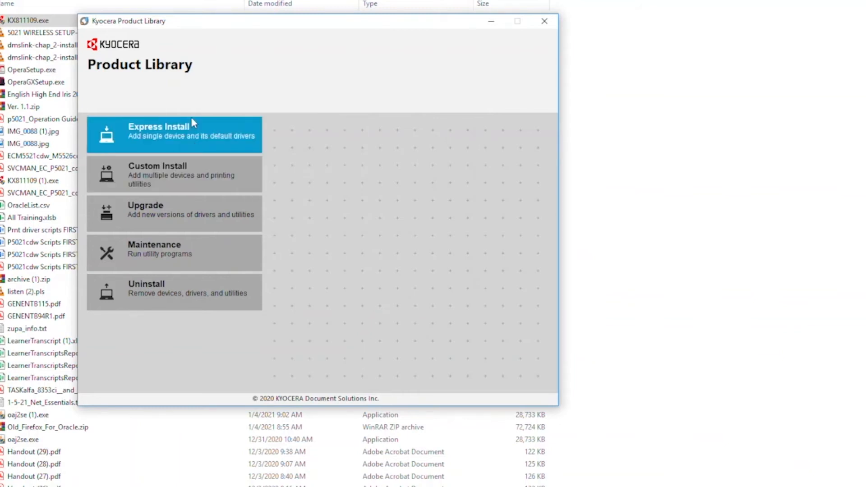
# Start Express Install for the ECOSYS M5526cdw with Status Monitor 5 excluded.
pyautogui.click(173, 135)
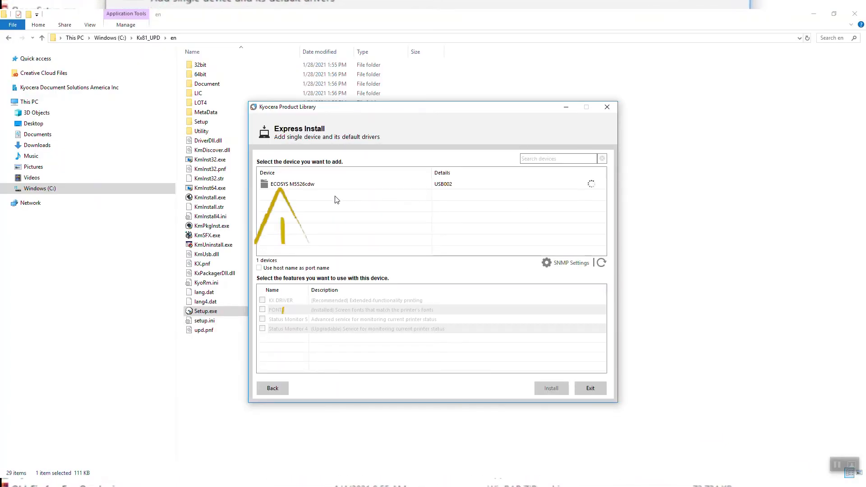
pyautogui.click(291, 184)
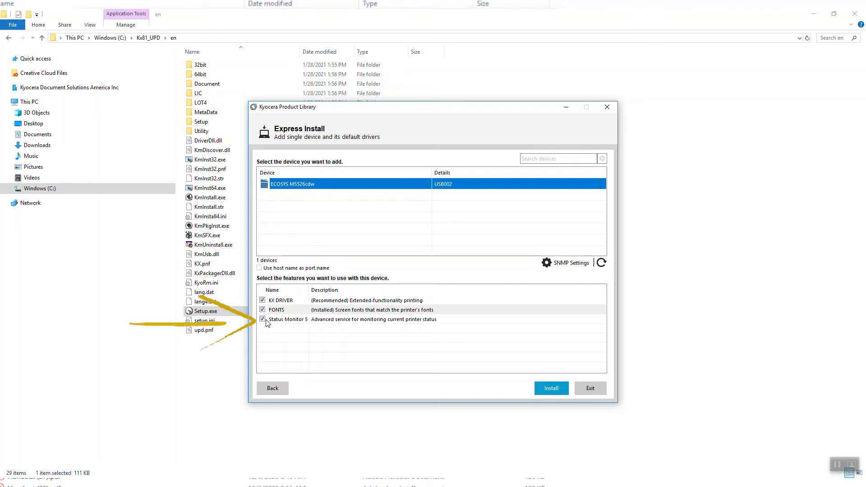
pyautogui.click(263, 319)
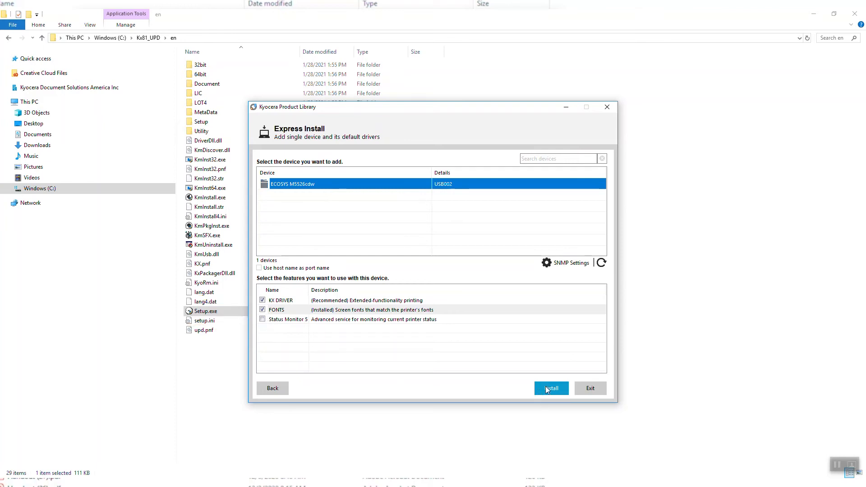
# Install the chosen features and confirm the Data Collection choice.
pyautogui.click(551, 388)
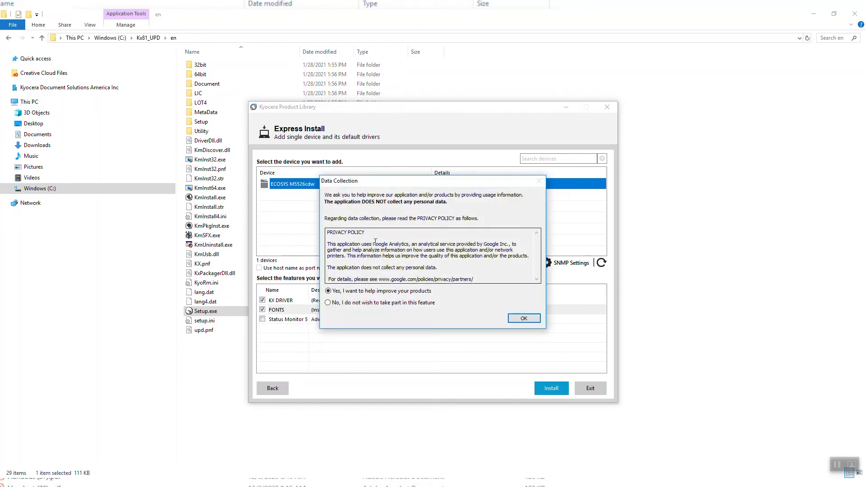
pyautogui.moveTo(364, 223)
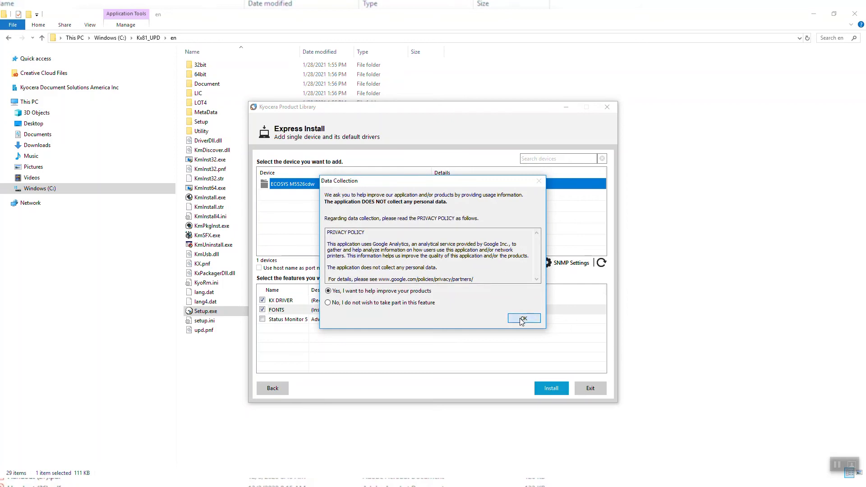
pyautogui.click(522, 319)
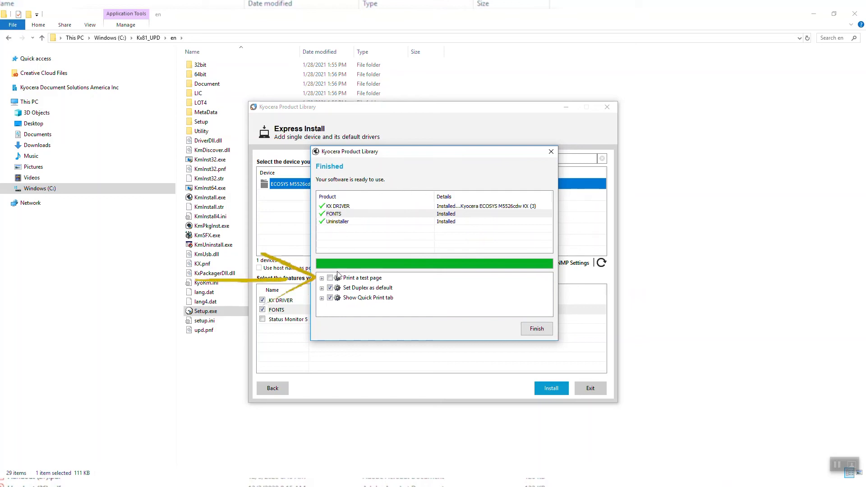
# Set duplex printing as default and finish setup, closing the summary.
pyautogui.click(363, 277)
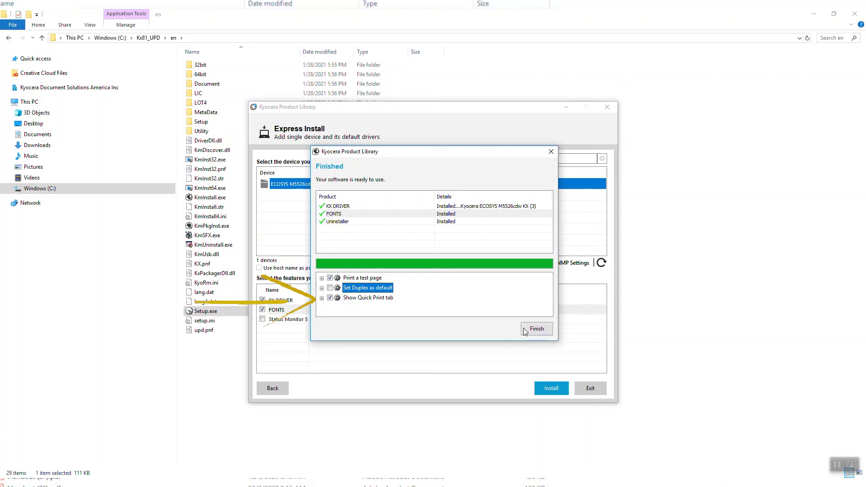
pyautogui.click(536, 328)
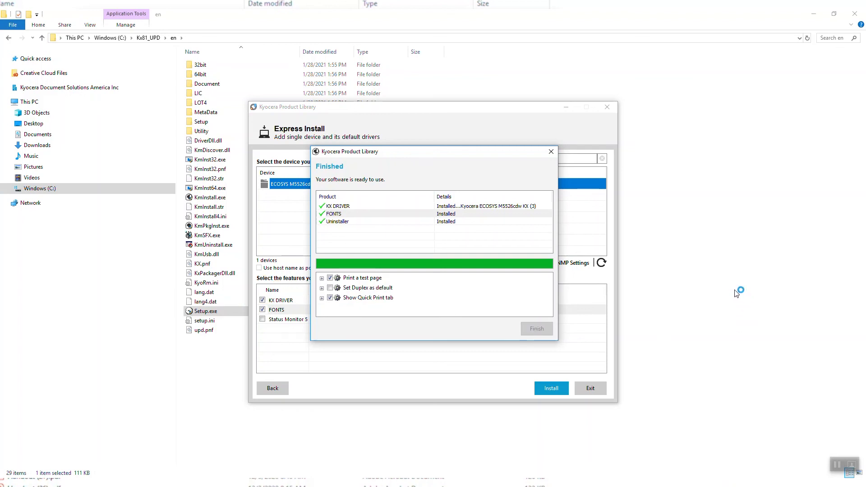